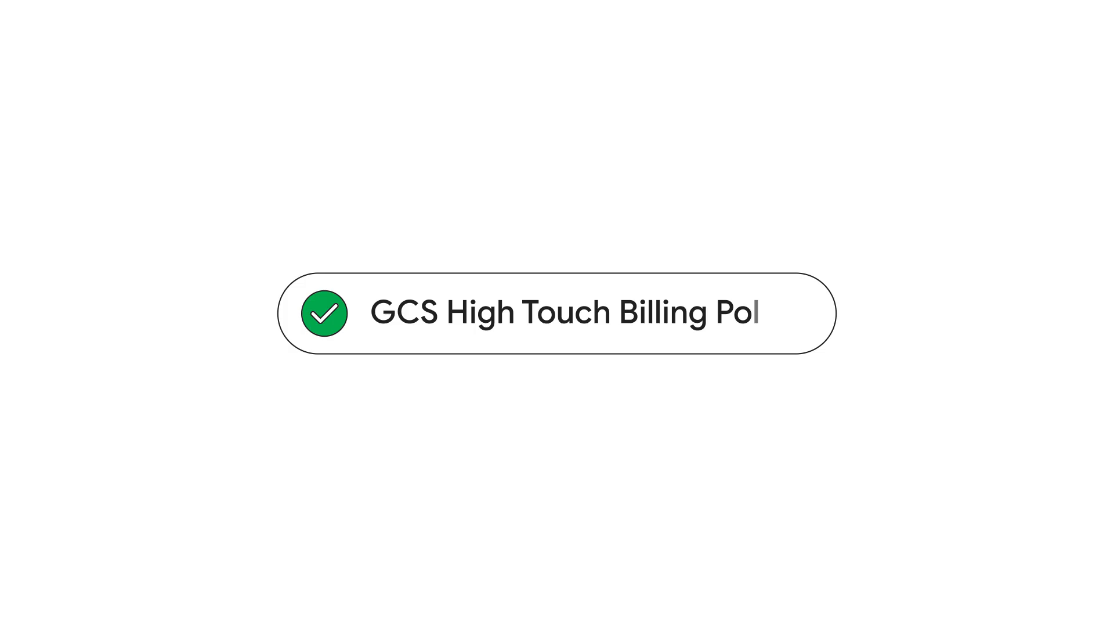
Step: Search the help center for the GCS High Touch Billing Policy to reach the Payments Options Support form
{"action": "type", "text": "icy"}
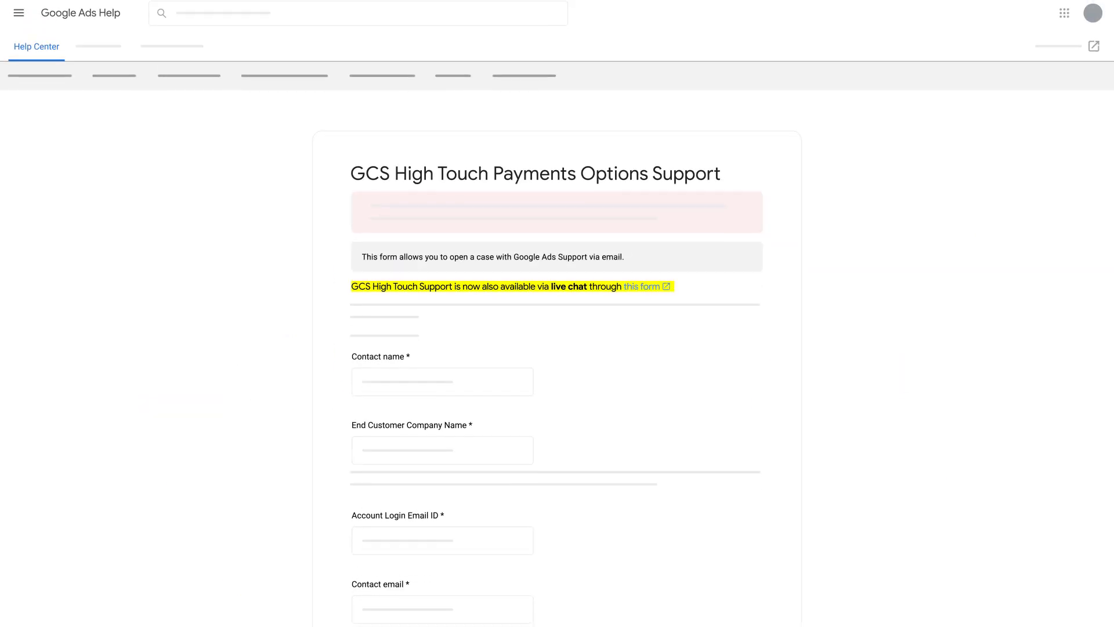
Step: Review the support form's business fields down to the Customer ID section
{"action": "scroll", "scroll_direction": "down", "scroll_amount": 3}
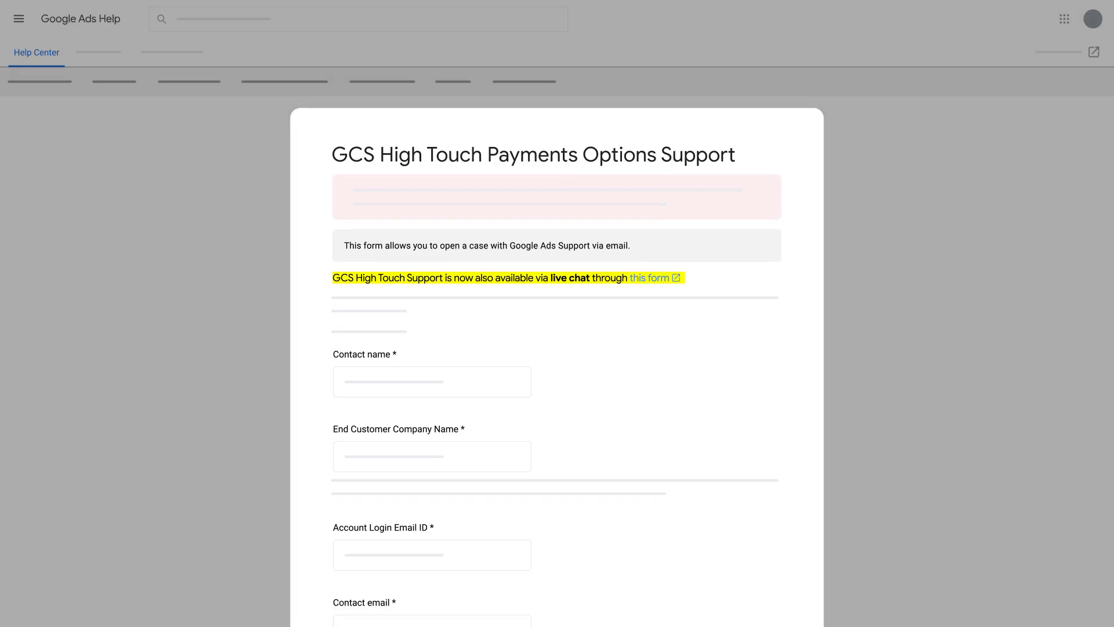
{"action": "scroll", "scroll_direction": "down", "scroll_amount": 3}
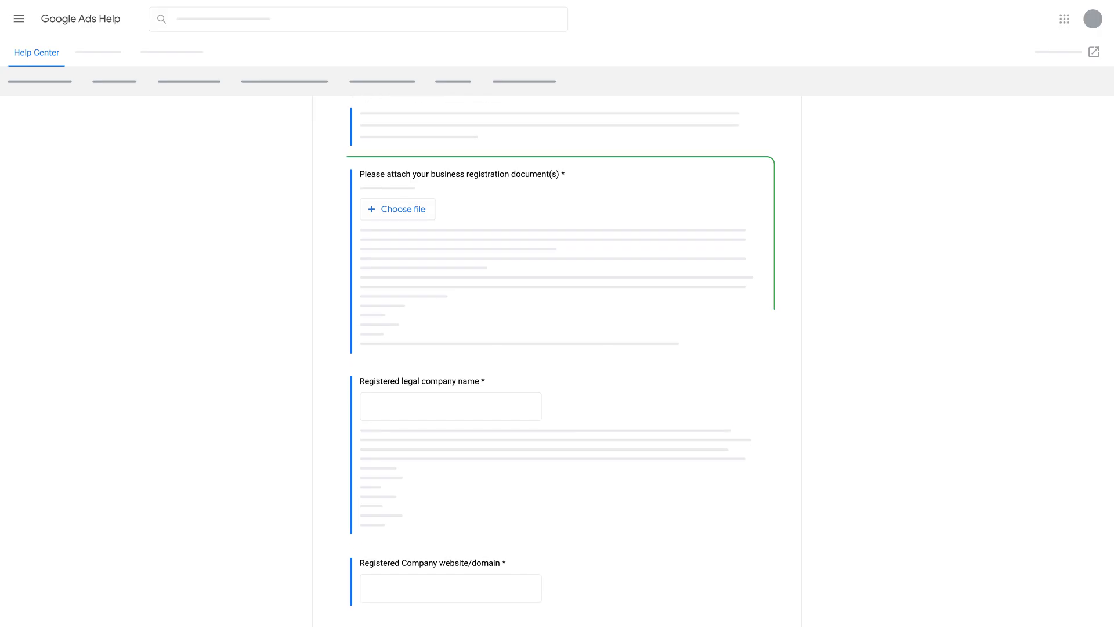
{"action": "left_click", "coordinate": [450, 406]}
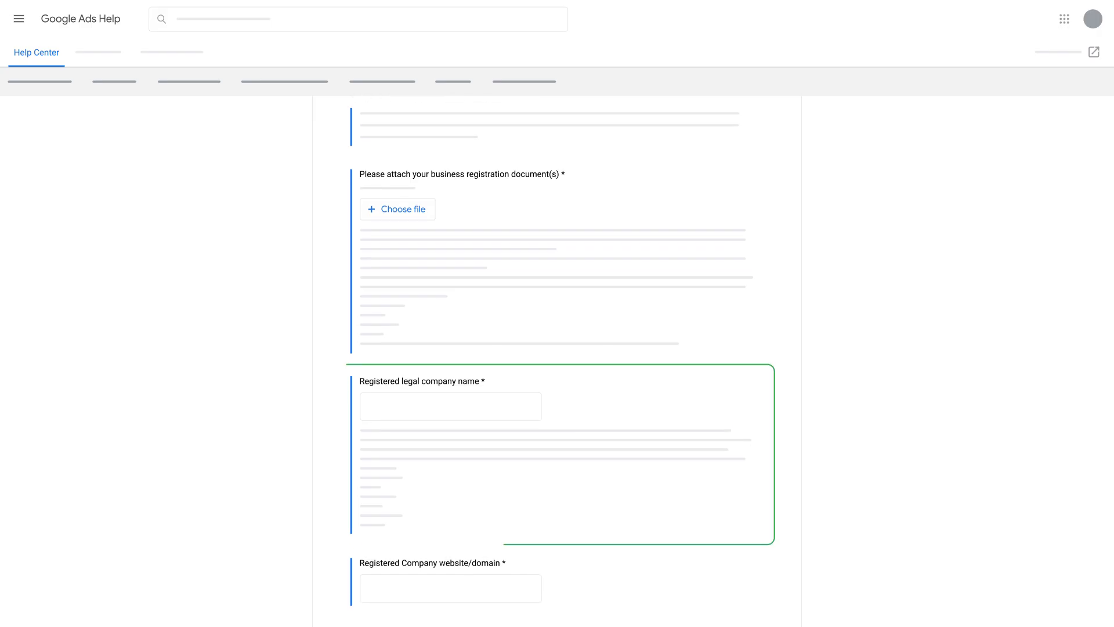
{"action": "scroll", "scroll_direction": "down", "scroll_amount": 3}
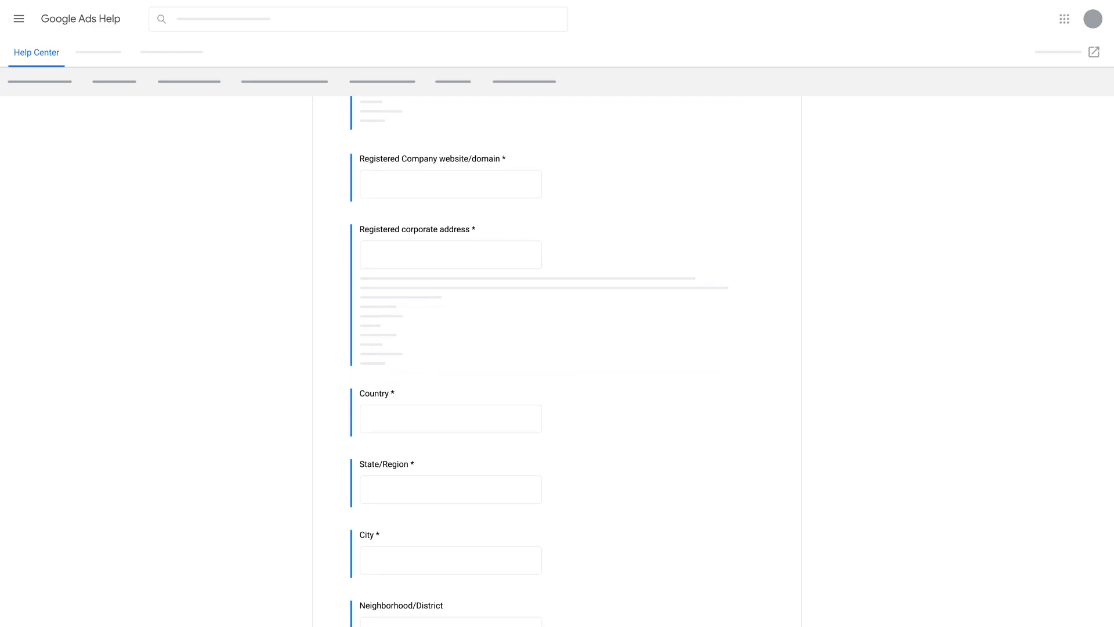
{"action": "scroll", "scroll_direction": "down", "scroll_amount": 3}
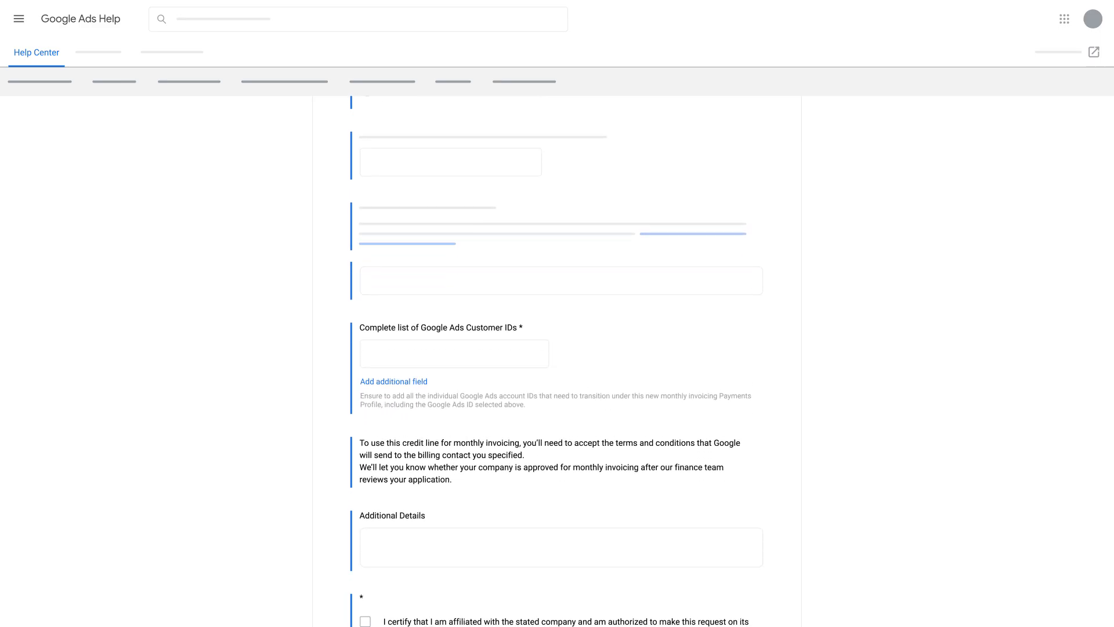
{"action": "scroll", "scroll_direction": "down", "scroll_amount": 3}
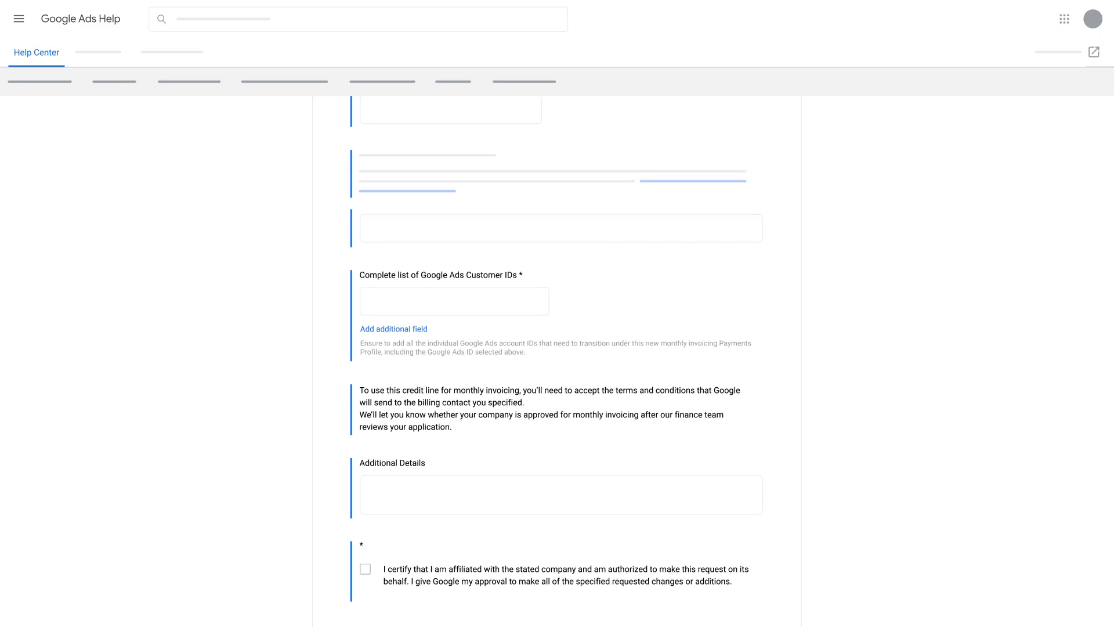
{"action": "type", "text": "123"}
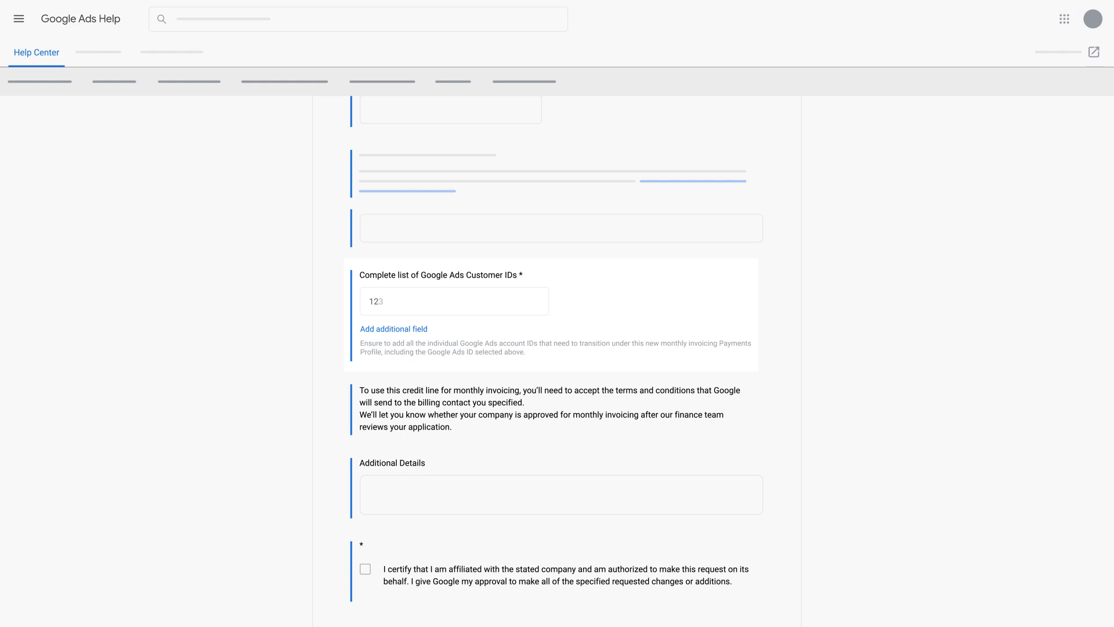
{"action": "type", "text": "123-456-7890"}
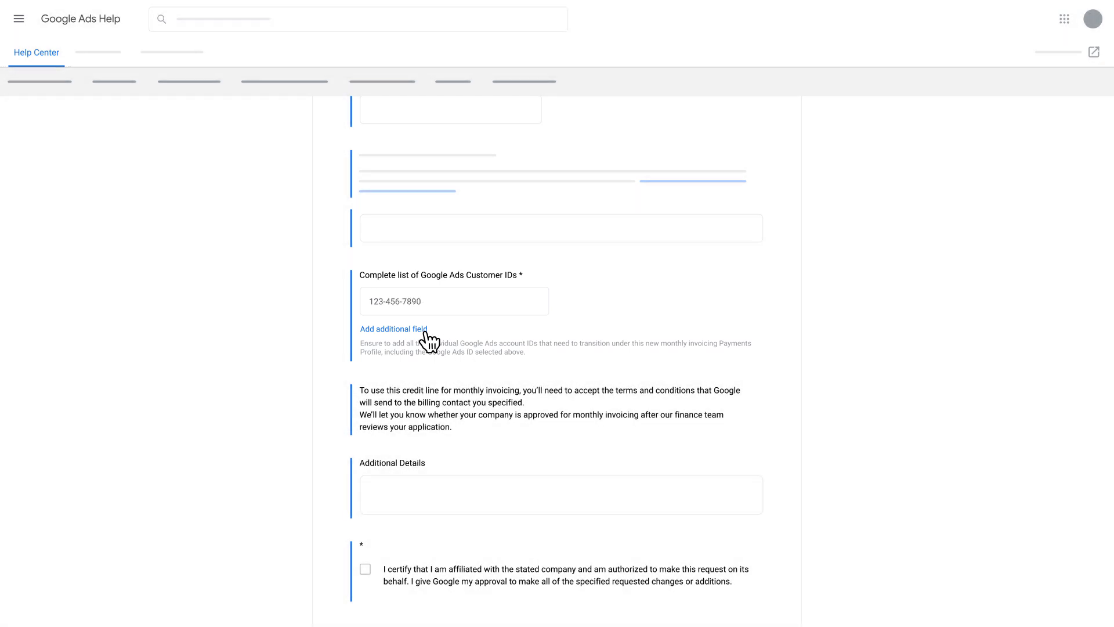
{"action": "left_click", "coordinate": [394, 328]}
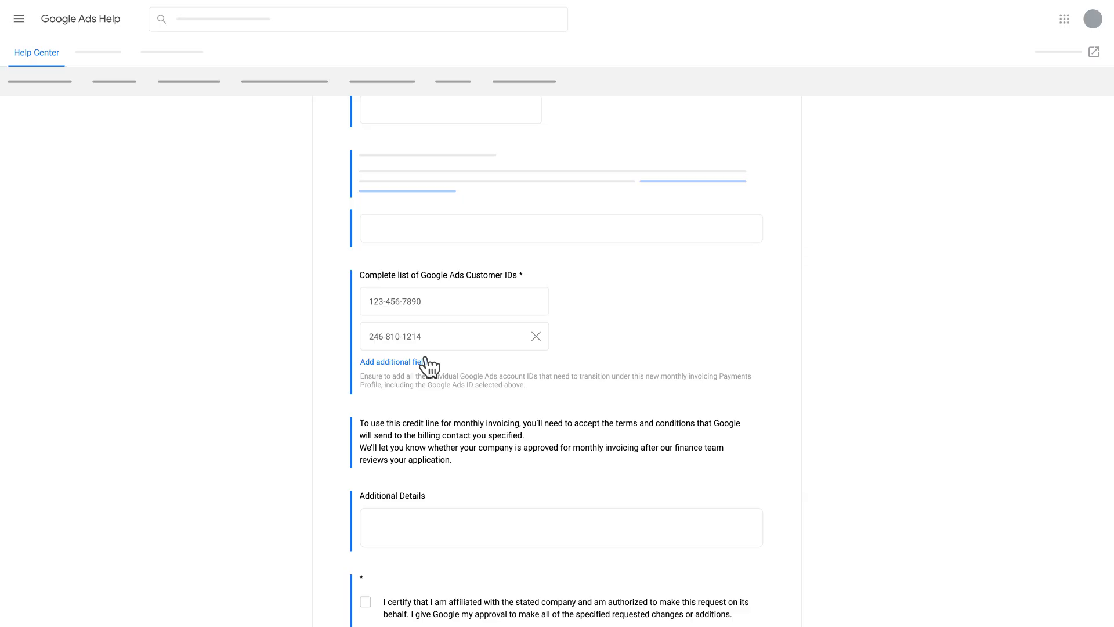
{"action": "left_click", "coordinate": [394, 362]}
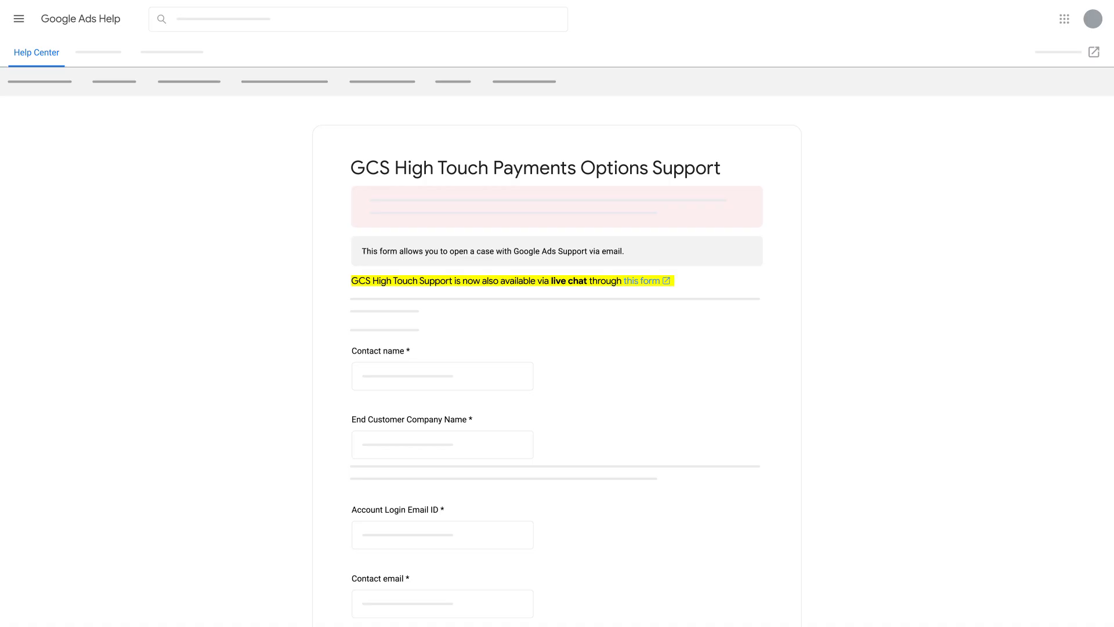
{"action": "mouse_move", "coordinate": [652, 295]}
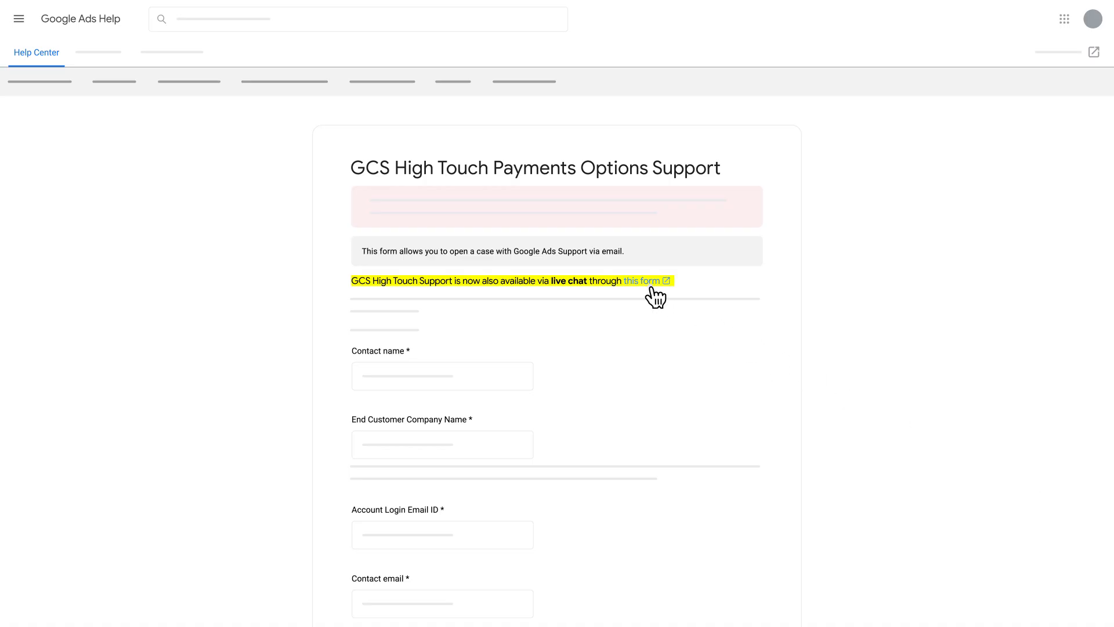
Step: Submit the request via the live chat 'this form' link, leading to the Master Service Agreement email
{"action": "left_click", "coordinate": [641, 280]}
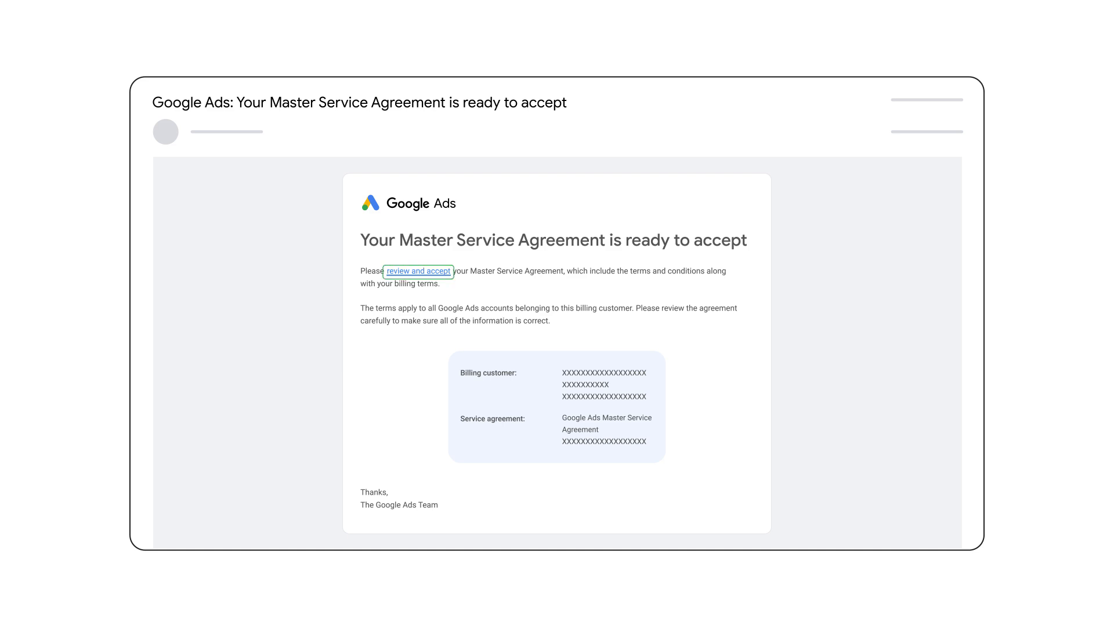
Step: Review and accept the Master Service Agreement from the email, reaching the billing summary
{"action": "left_click", "coordinate": [417, 271]}
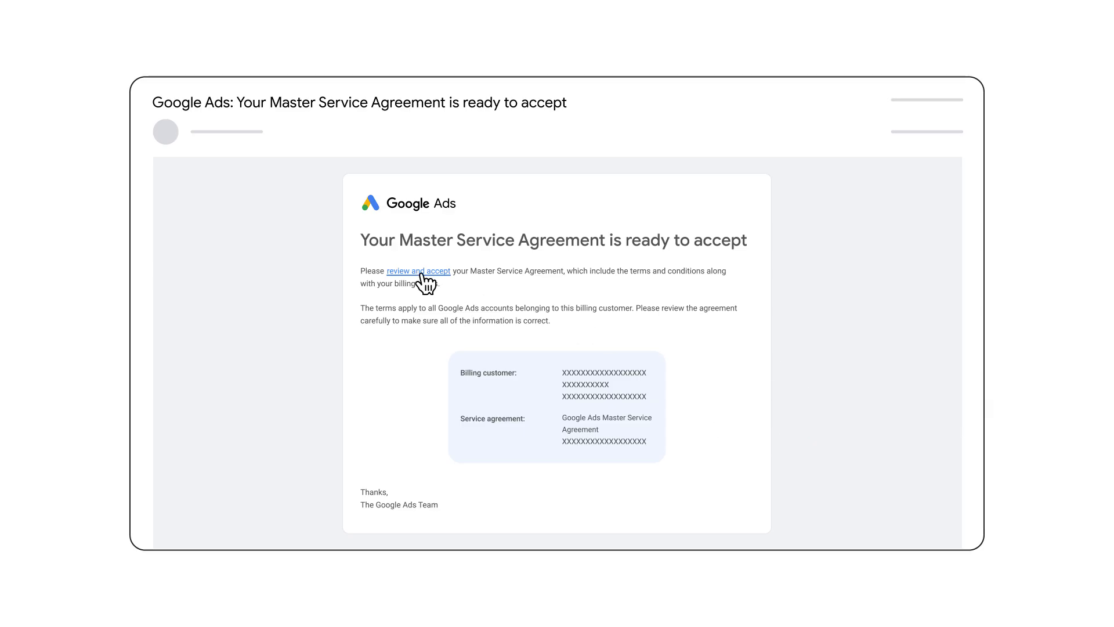
{"action": "left_click", "coordinate": [419, 270]}
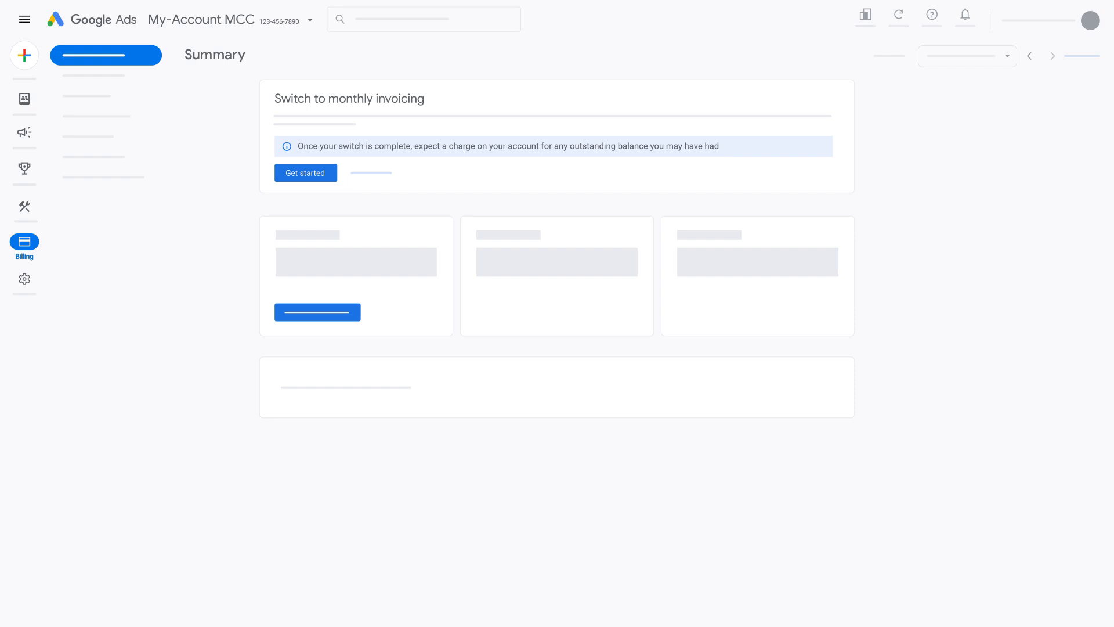
Step: Switch to the My-Account - Japan account from the account selector
{"action": "left_click", "coordinate": [305, 173]}
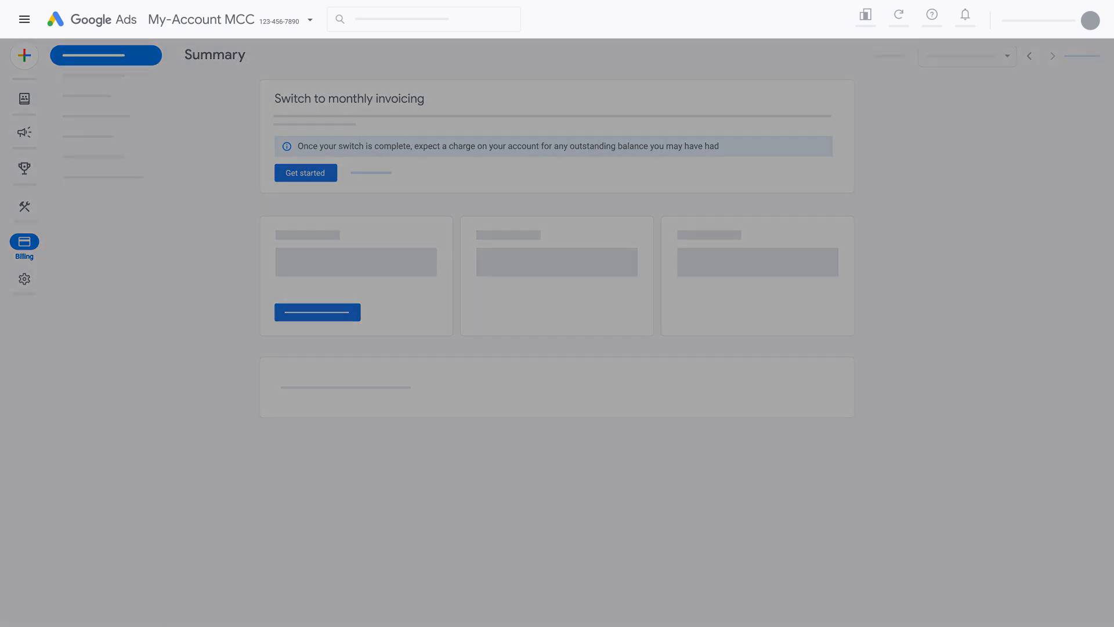
{"action": "left_click", "coordinate": [231, 20]}
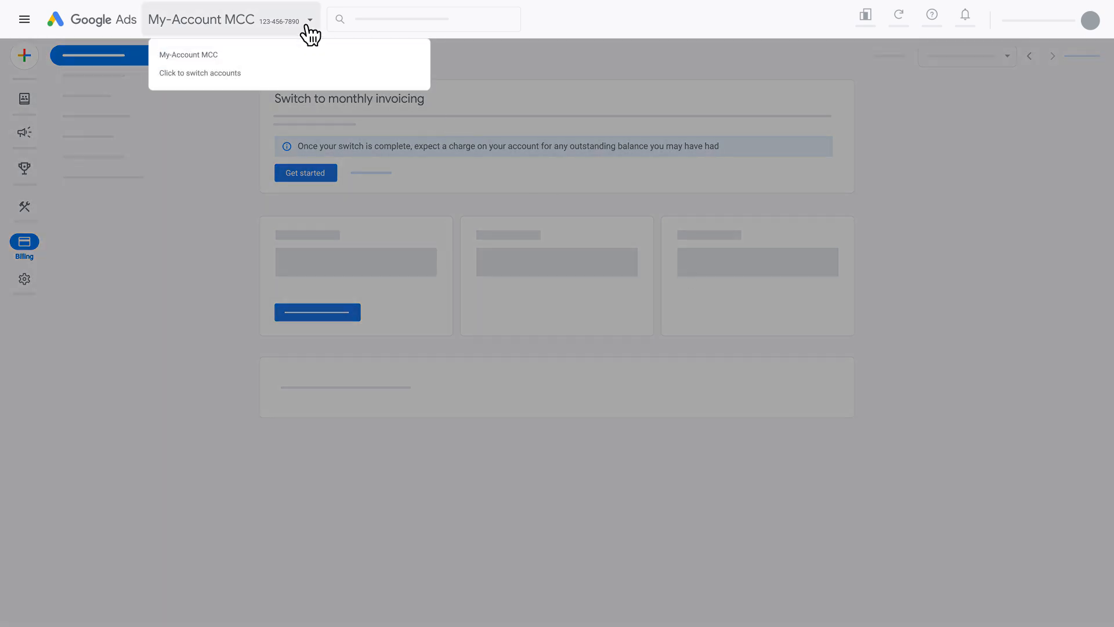
{"action": "left_click", "coordinate": [228, 19]}
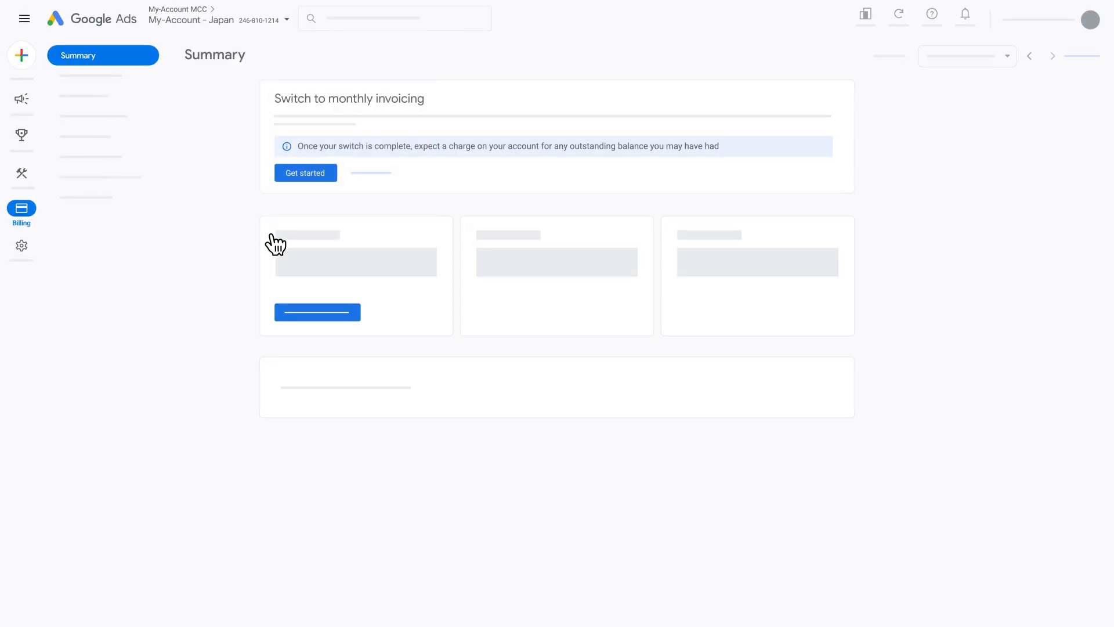
{"action": "mouse_move", "coordinate": [306, 173]}
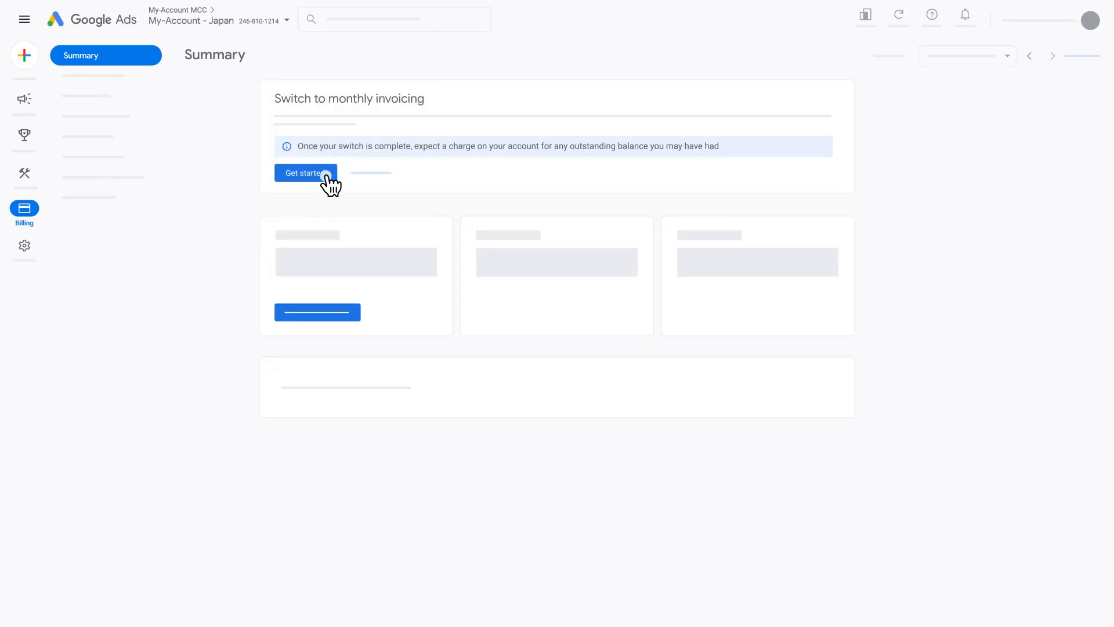
Step: Start the monthly invoicing switch for the Japan account, review the changes and confirm it
{"action": "left_click", "coordinate": [305, 173]}
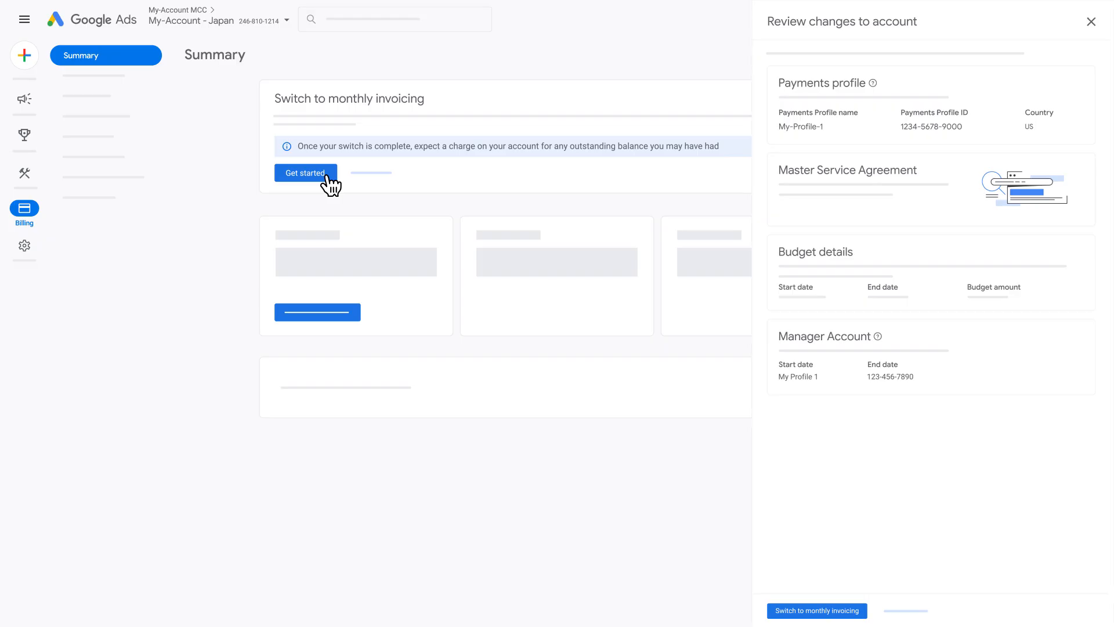
{"action": "mouse_move", "coordinate": [305, 173]}
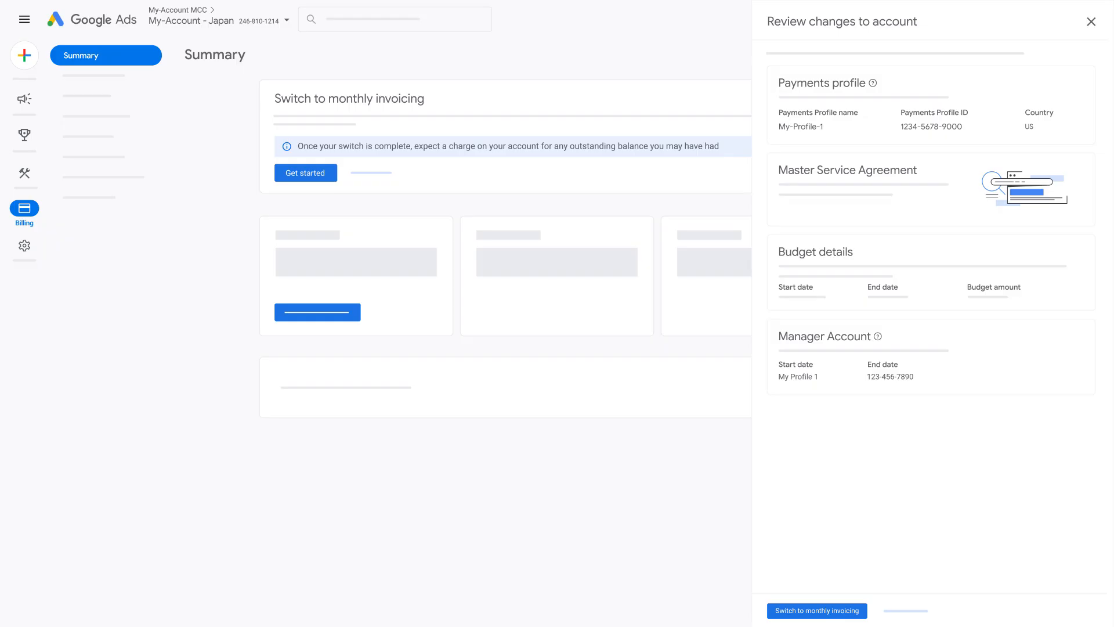
{"action": "left_click", "coordinate": [818, 120]}
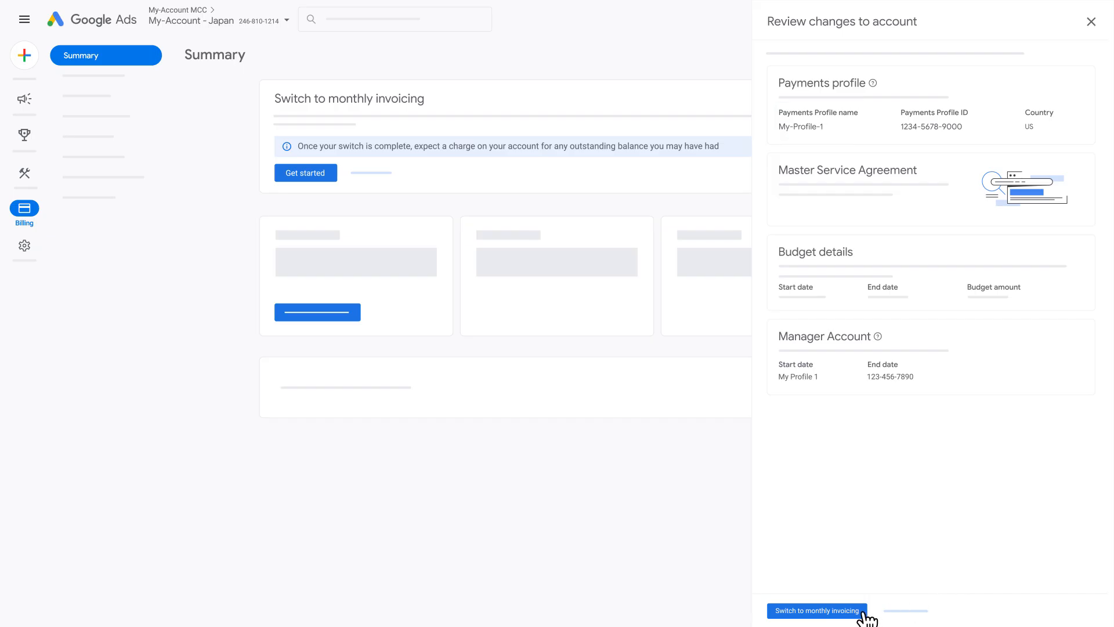
{"action": "left_click", "coordinate": [815, 610]}
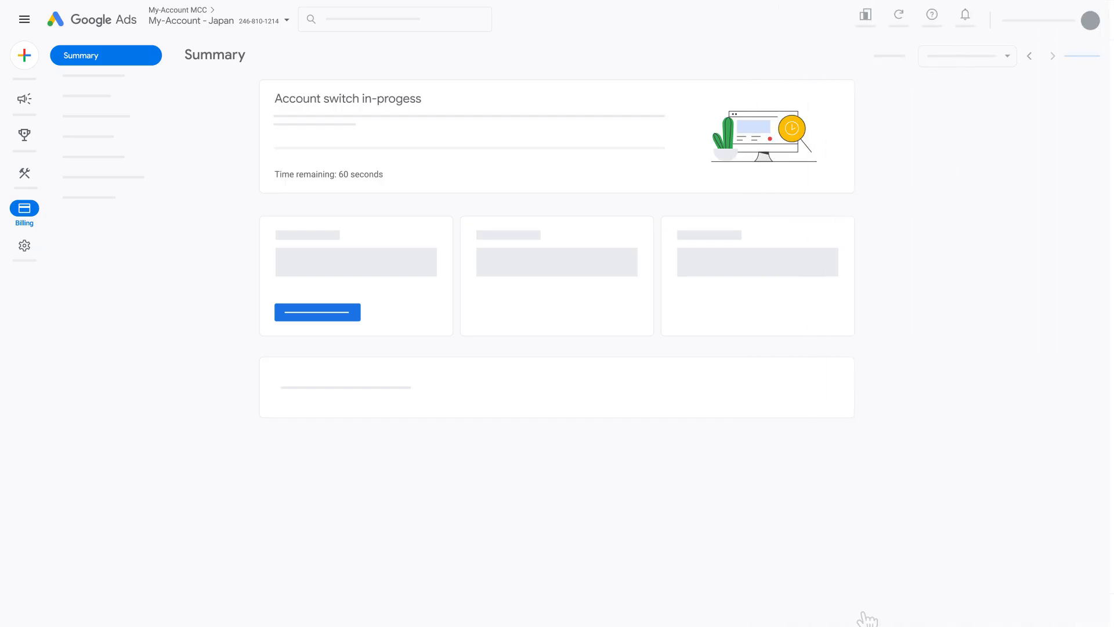